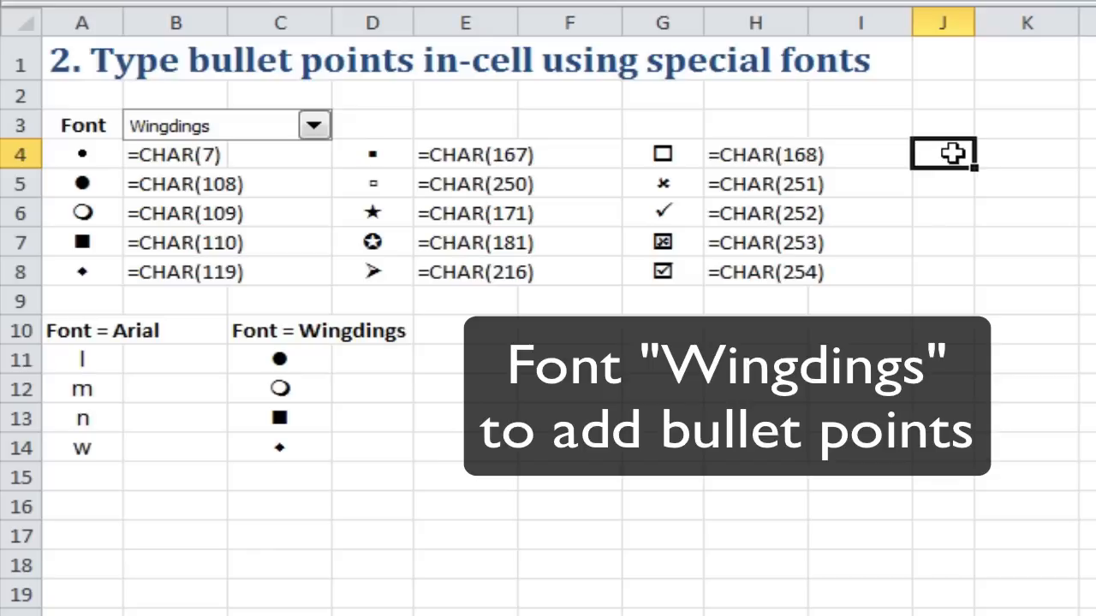
# - Fill J4:J8 with Wingdings diamond bullets by entering the letter w across the range
pyautogui.moveTo(942, 154); pyautogui.dragTo(948, 267)
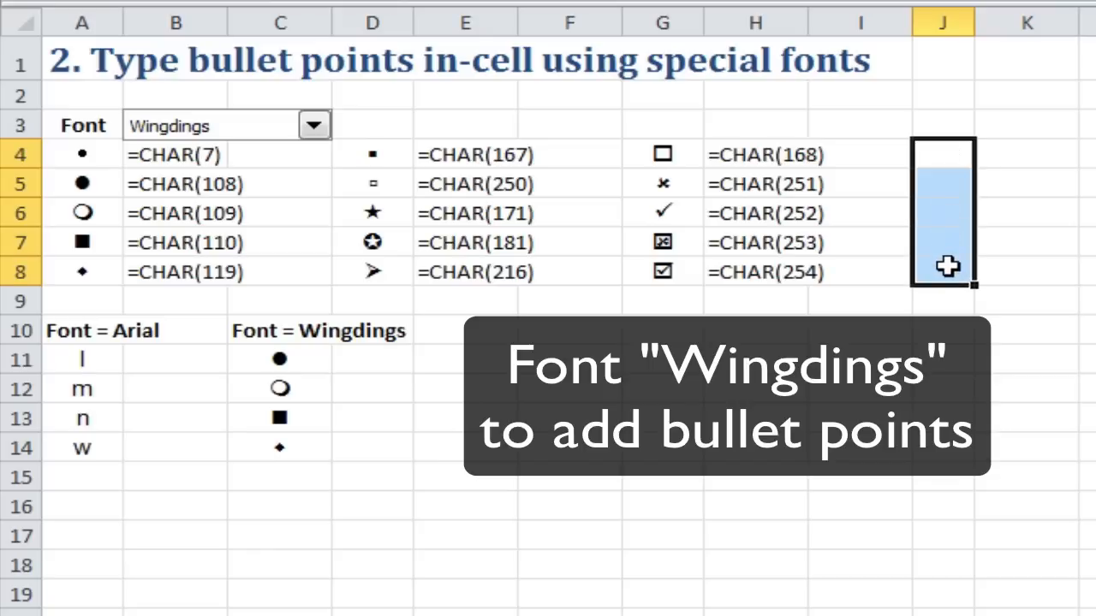
pyautogui.moveTo(933, 160)
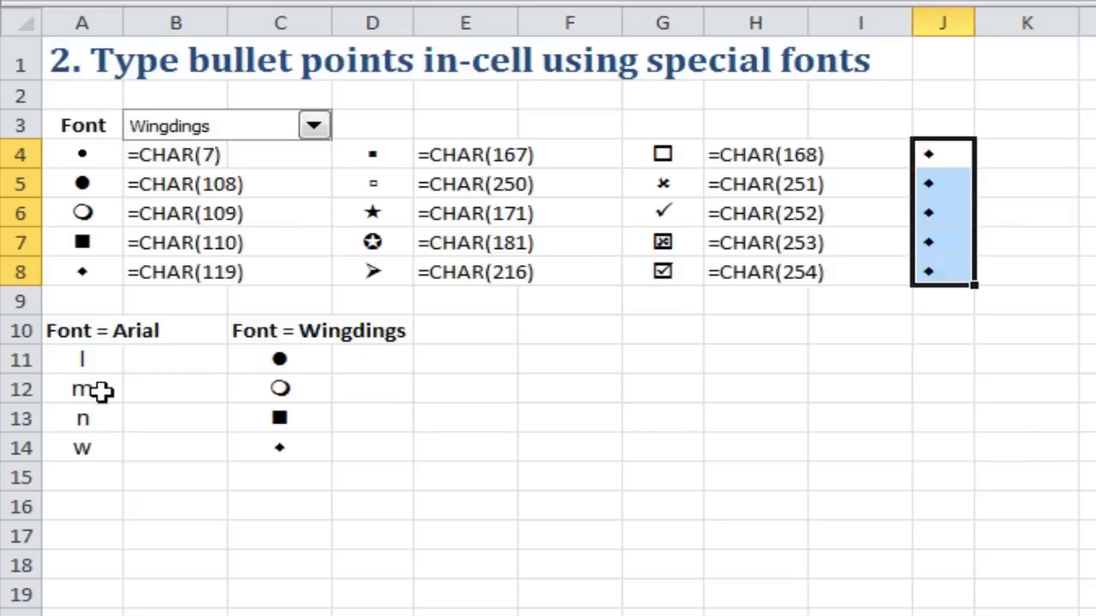
pyautogui.moveTo(373, 461)
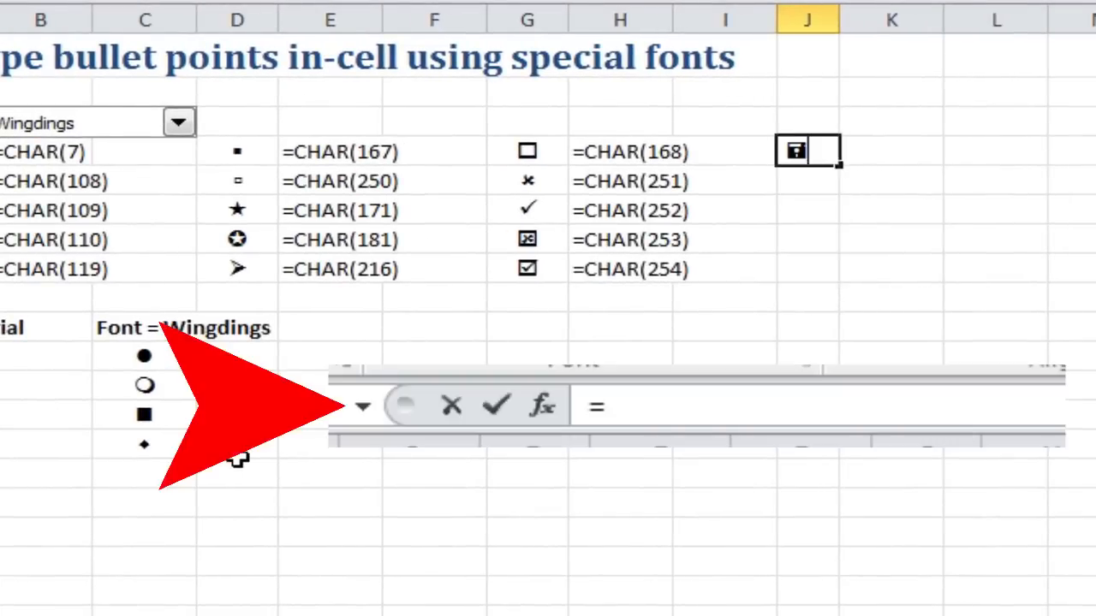
# - Enter =CHAR(171) in J4 for a Wingdings star and copy it down to J8
pyautogui.write('=char(')
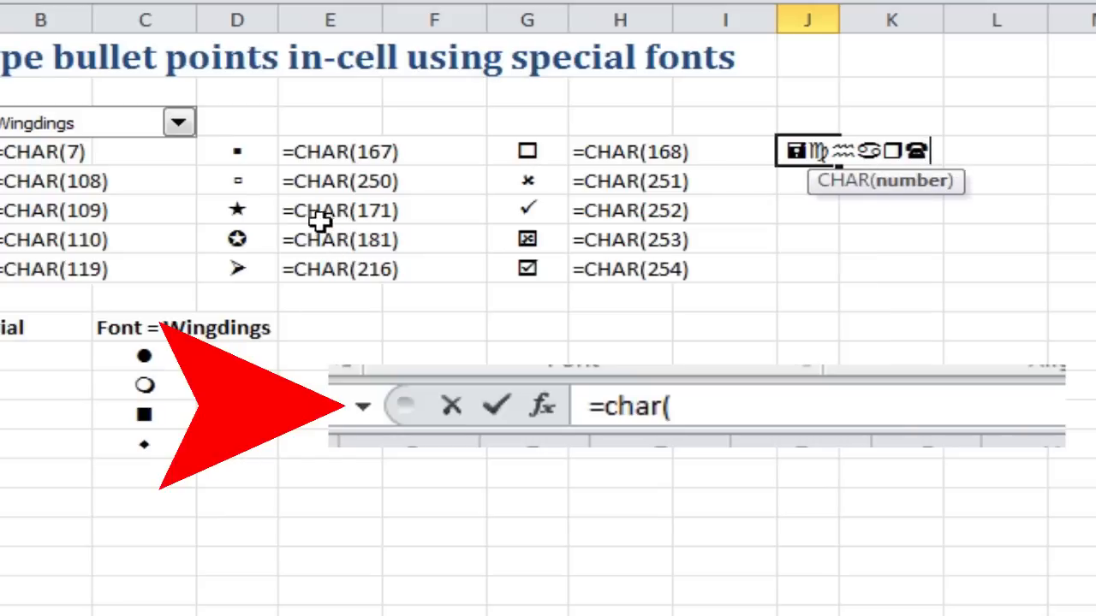
pyautogui.write('17')
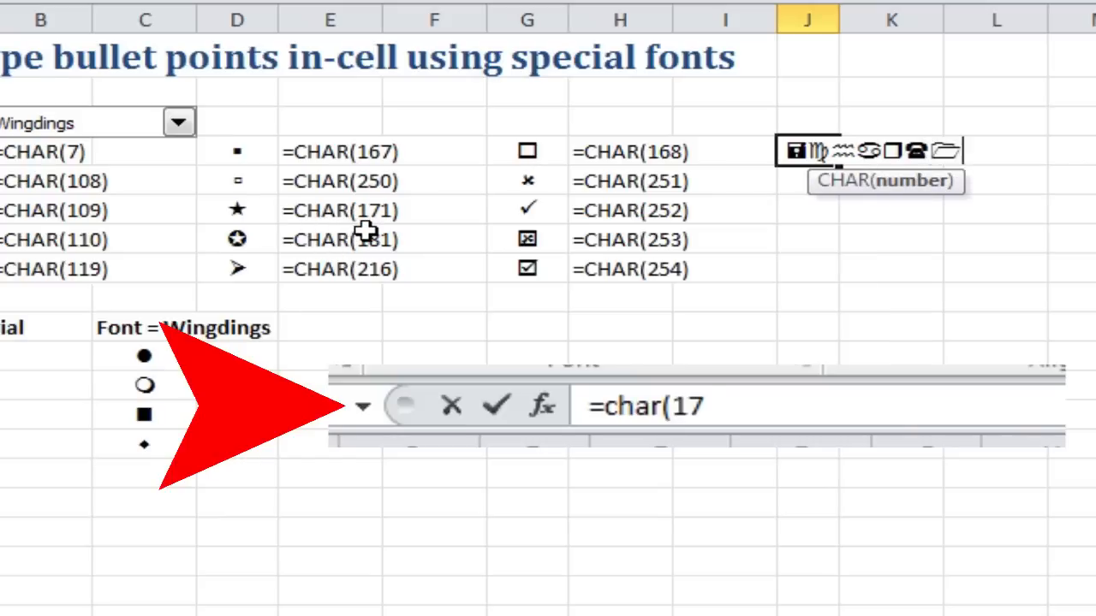
pyautogui.write('1)')
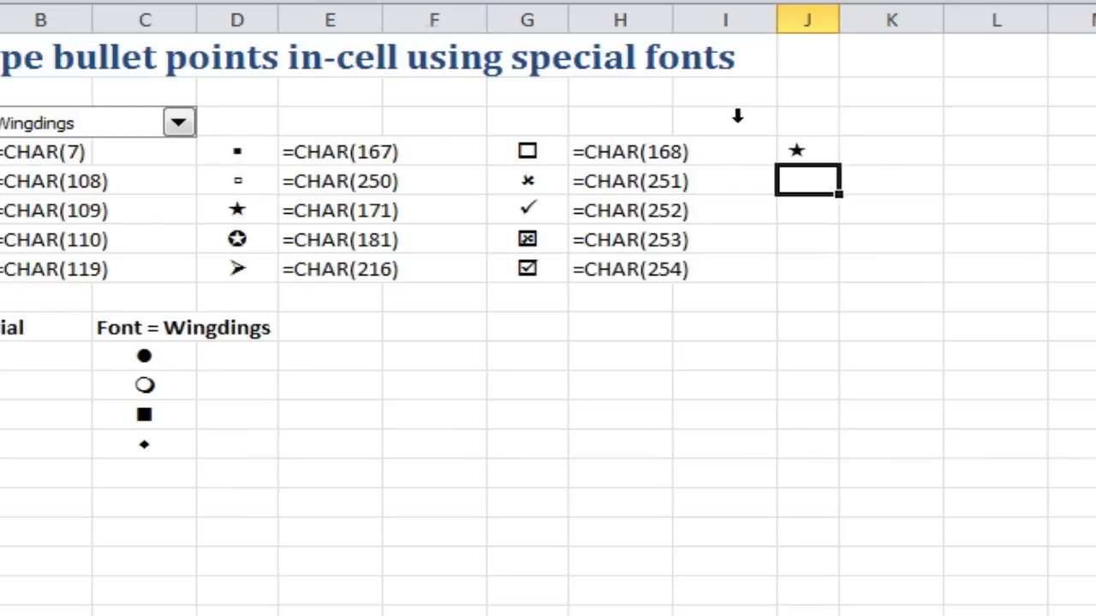
pyautogui.click(808, 150)
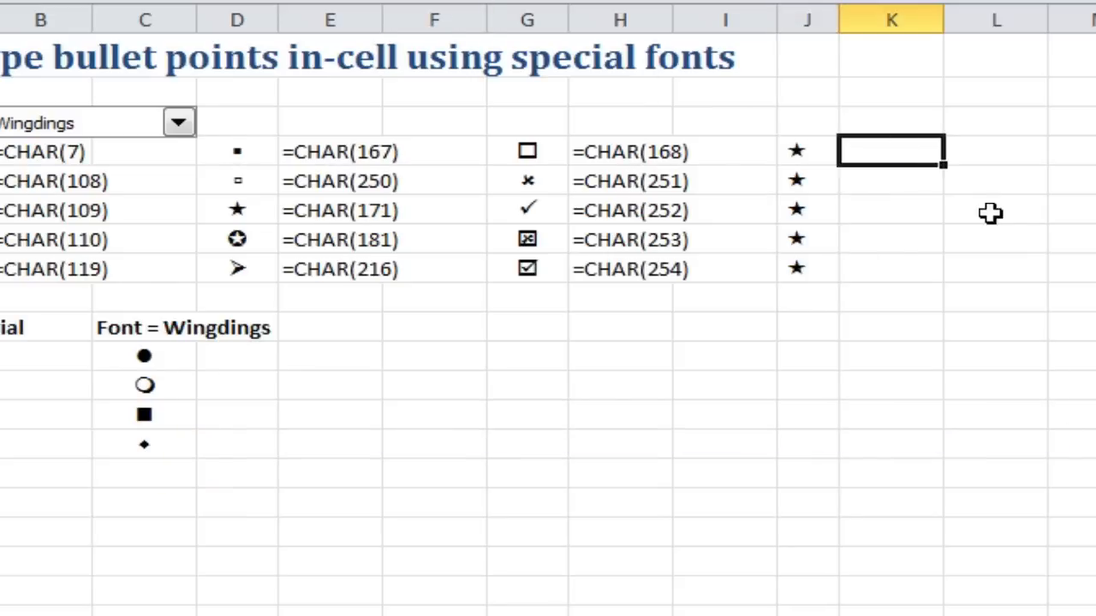
pyautogui.write('bullet point')
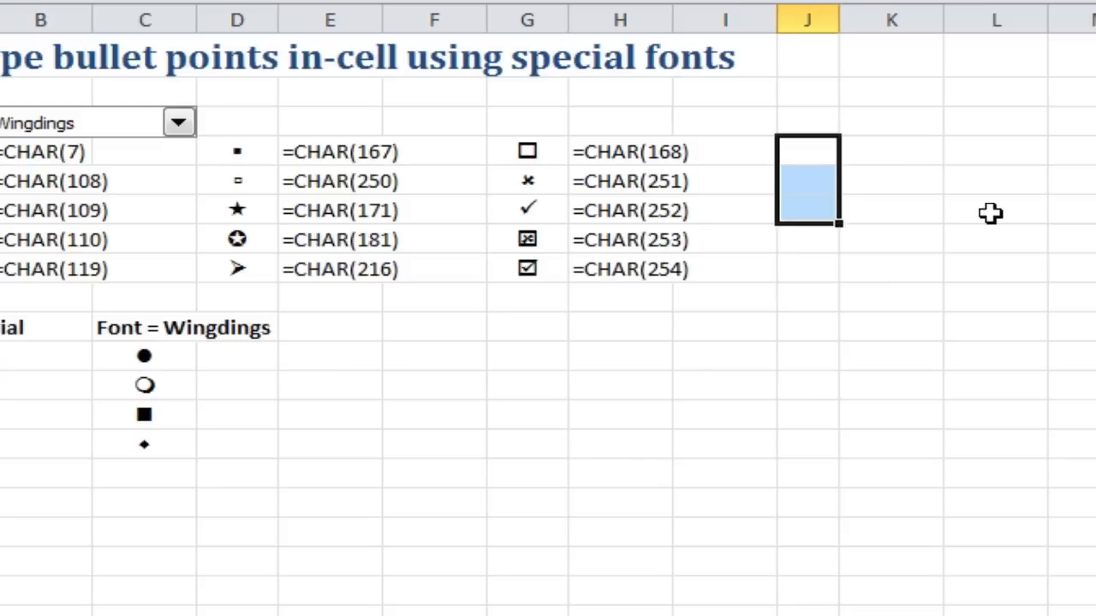
# - Clear the contents and formatting of J4:J8 and return to J4
pyautogui.rightClick(808, 180)
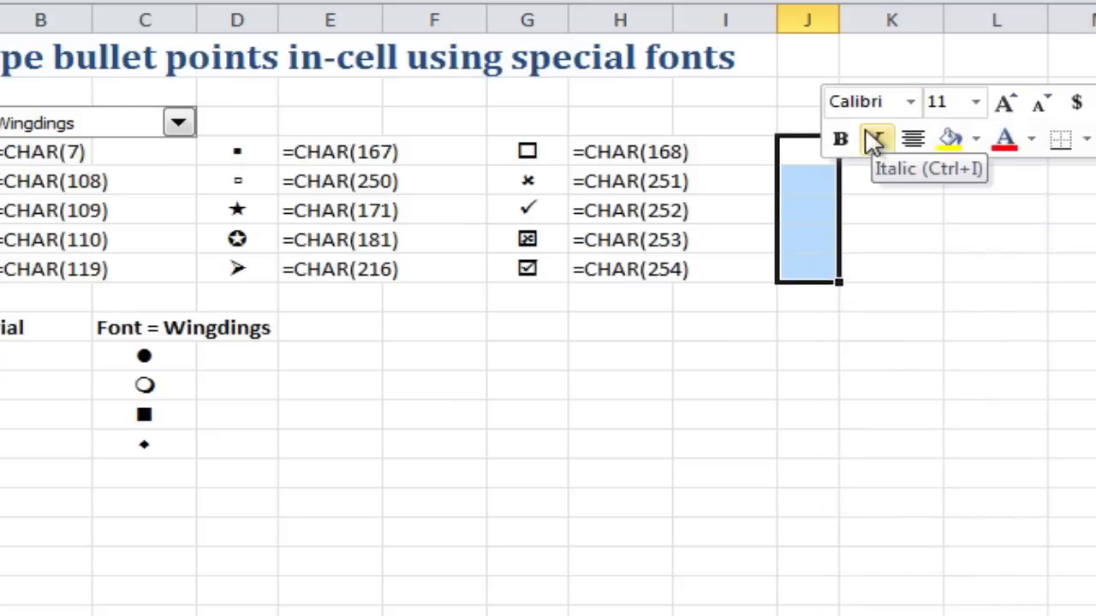
pyautogui.click(808, 151)
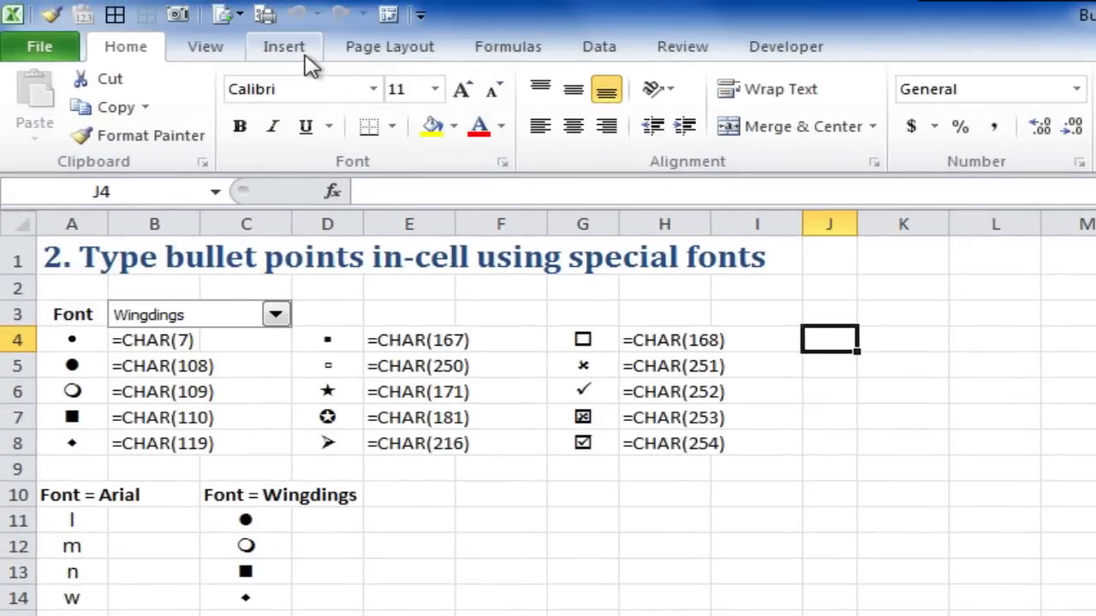
# - Insert the Wingdings filled circle symbol (code 108) into J4 from the Symbol picker
pyautogui.click(284, 46)
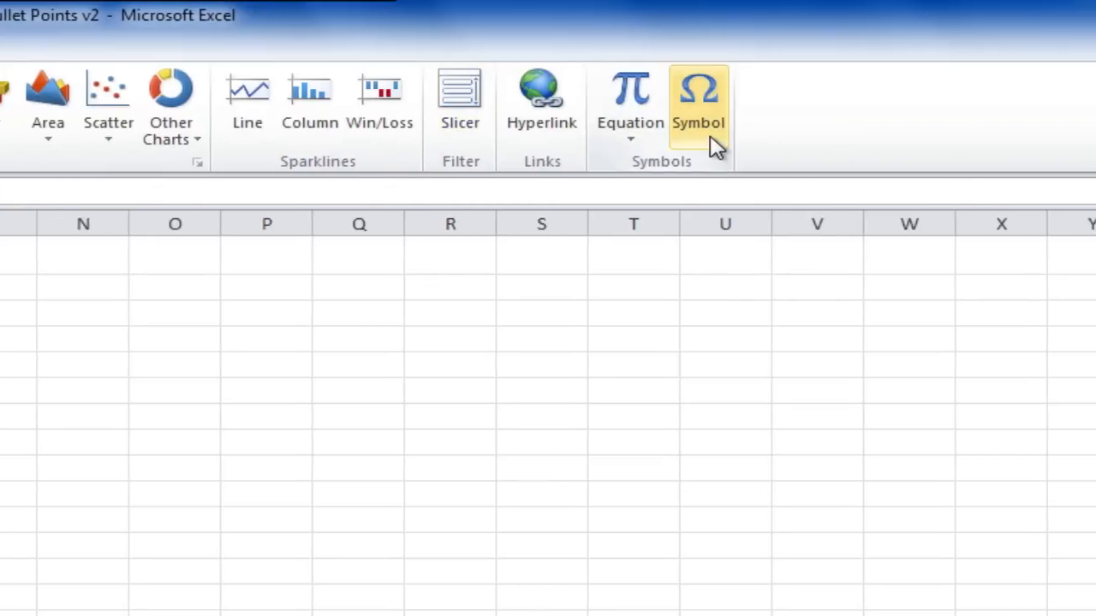
pyautogui.click(699, 94)
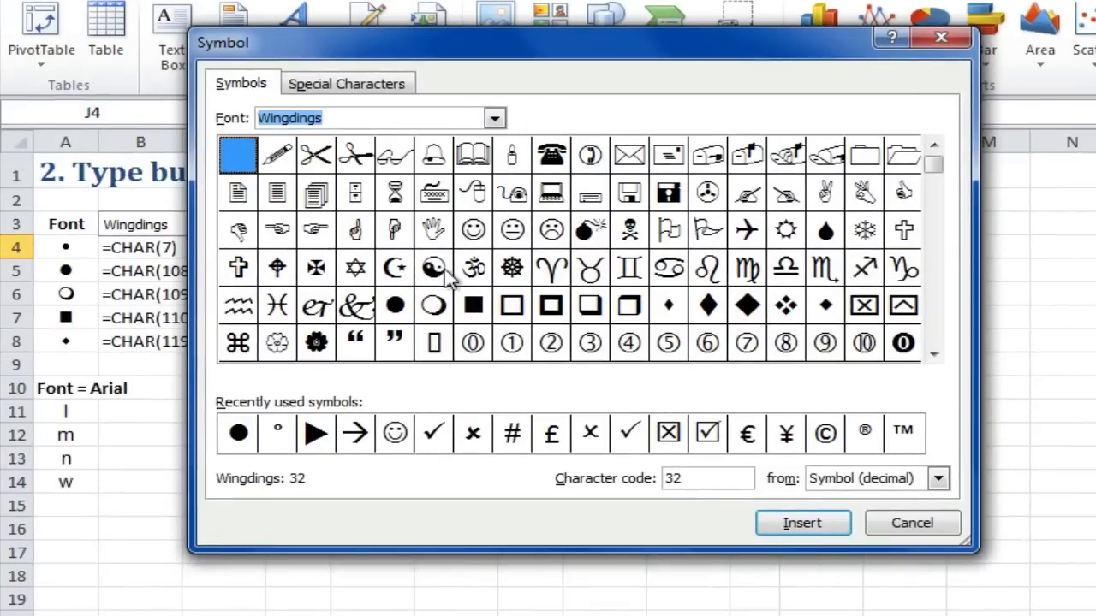
pyautogui.click(394, 304)
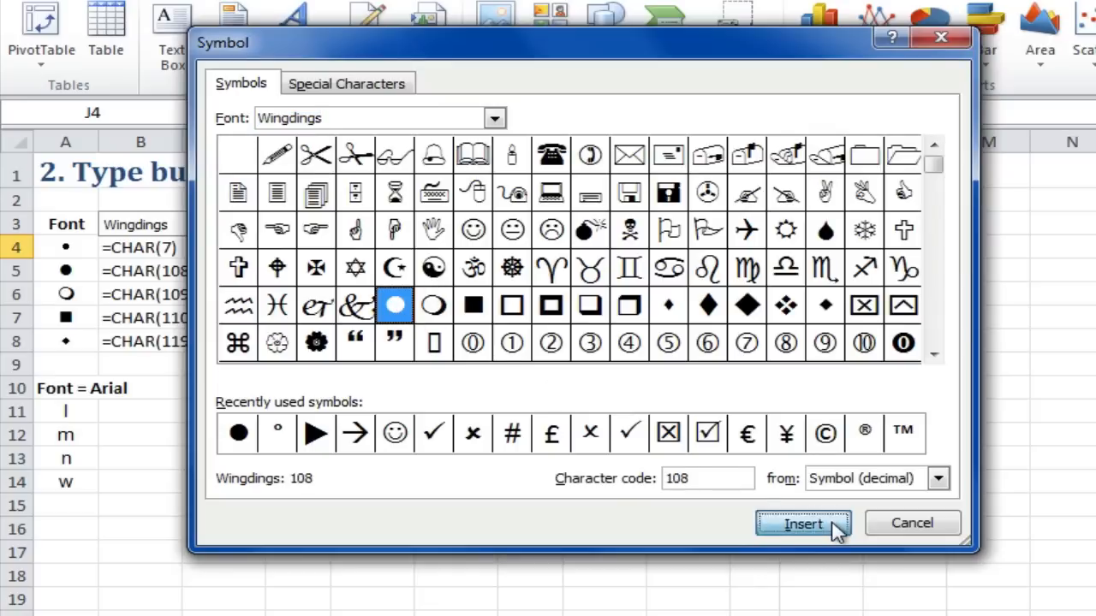
pyautogui.click(801, 523)
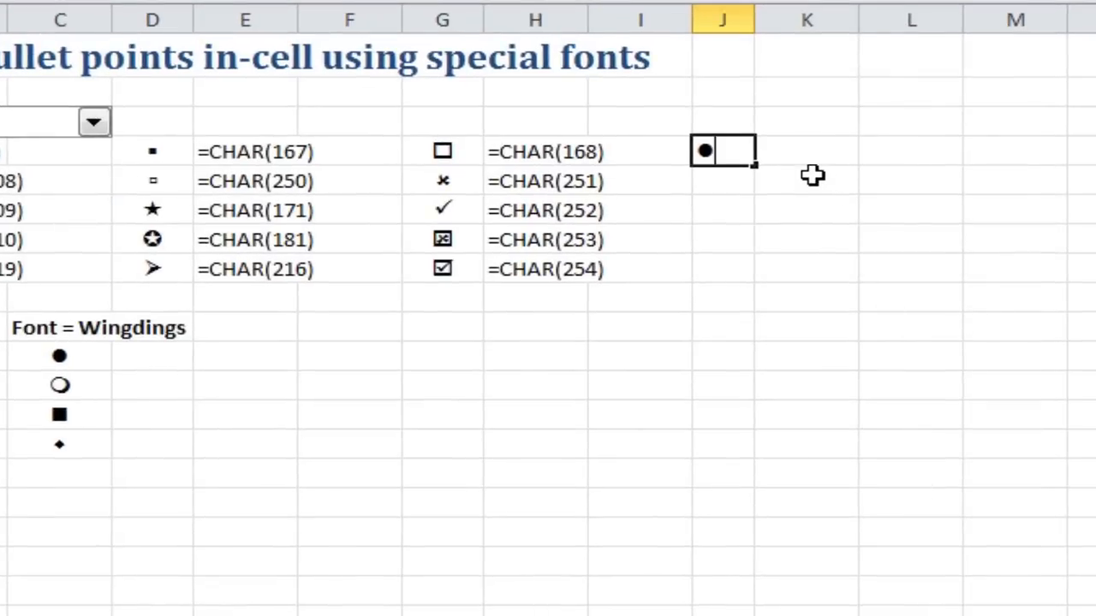
# - Add the words 'bullet point' after the round bullet and fill J4 down to J8
pyautogui.write('bullet point')
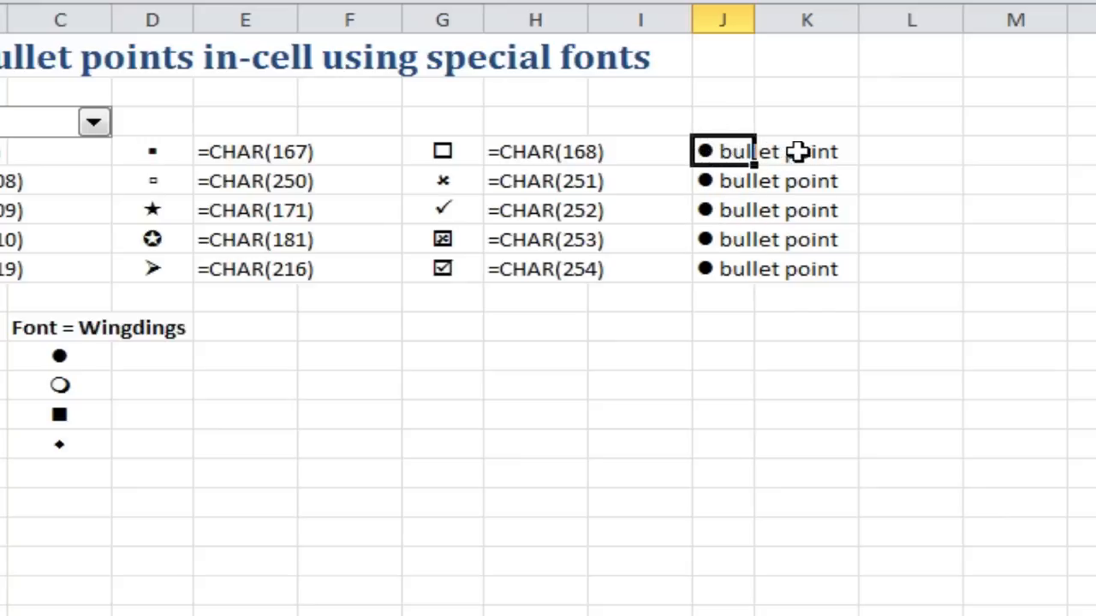
pyautogui.hscroll(-3)
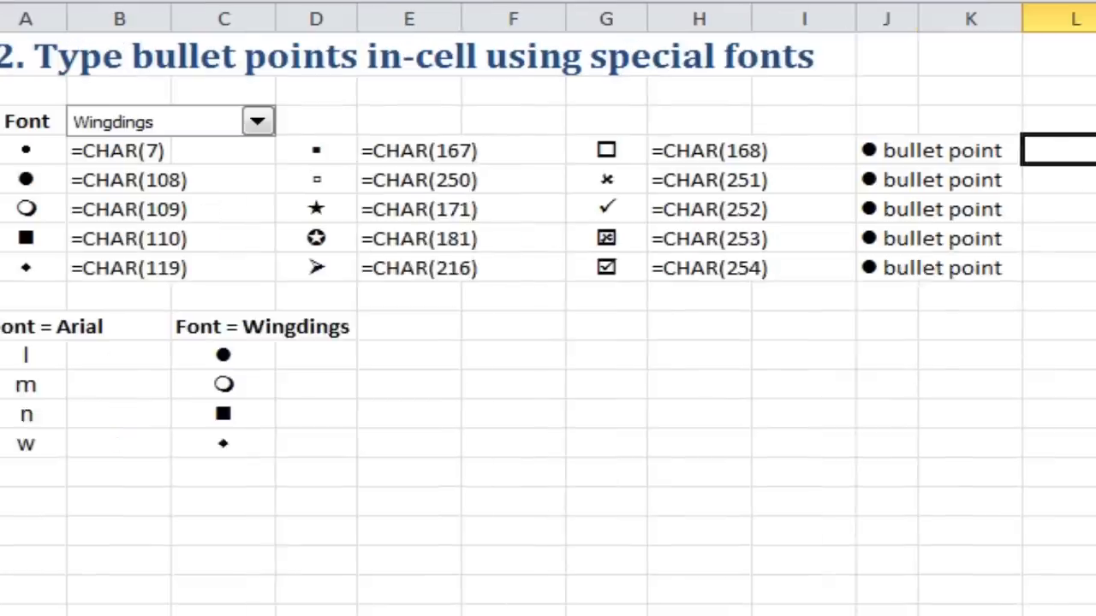